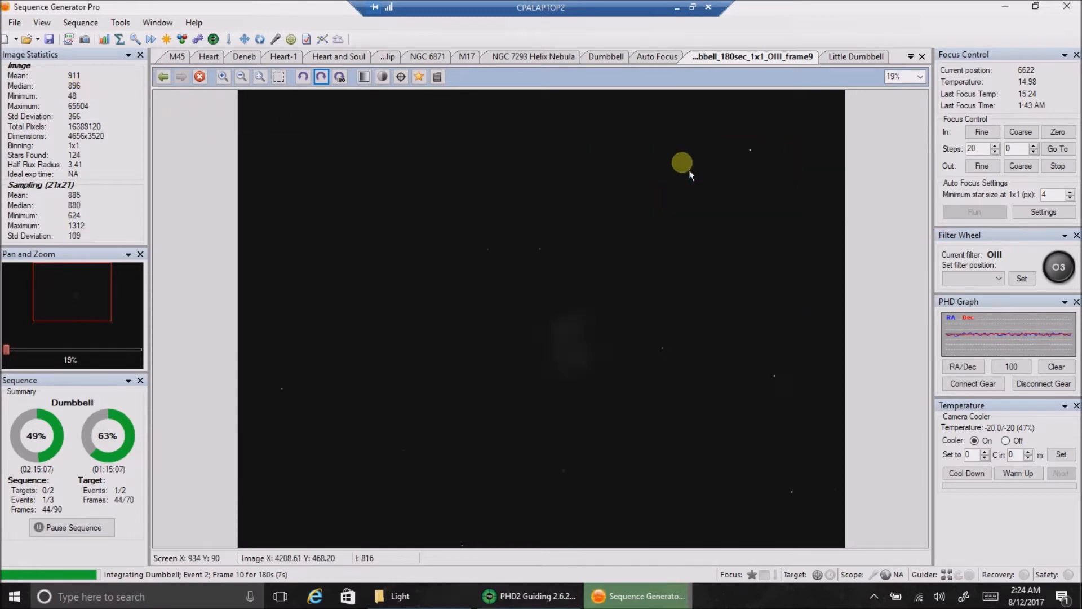
# Apply a medium auto stretch to the latest OIII frame to reveal the Dumbbell Nebula
pyautogui.rightClick(681, 162)
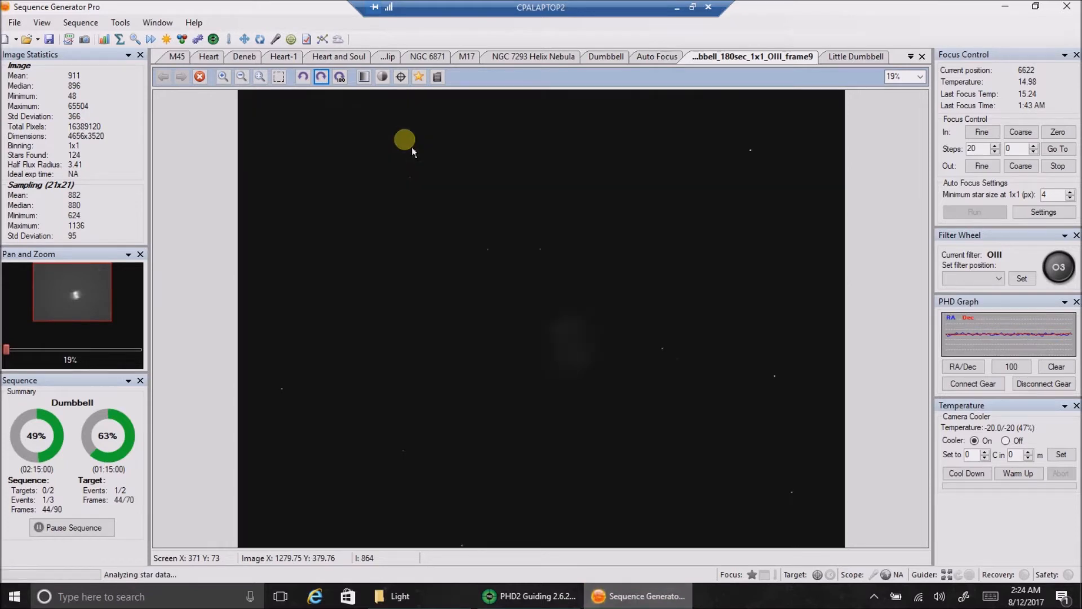
pyautogui.moveTo(439, 128)
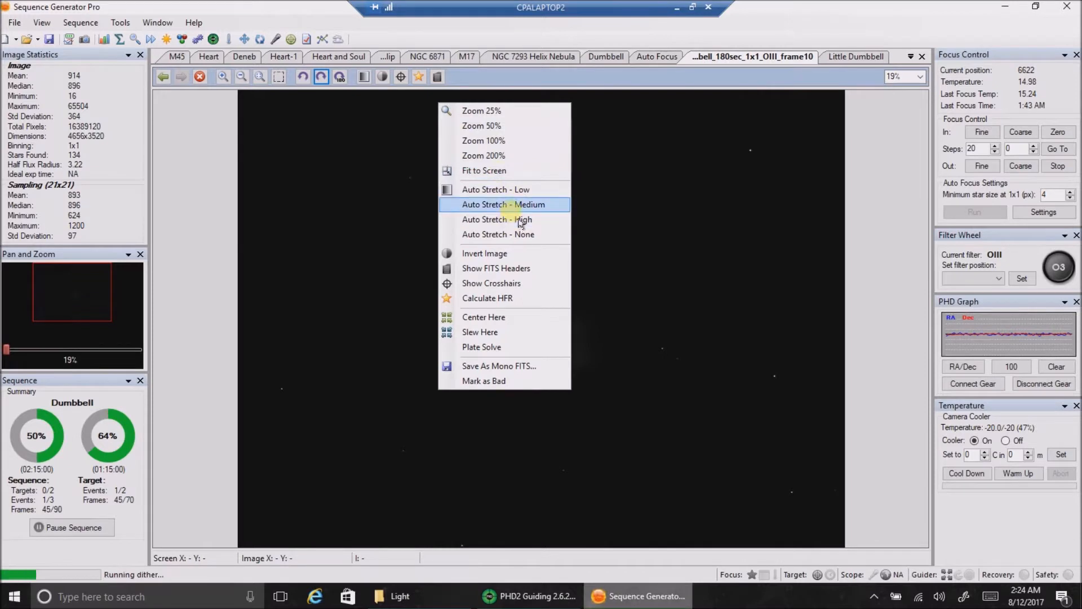
pyautogui.click(504, 204)
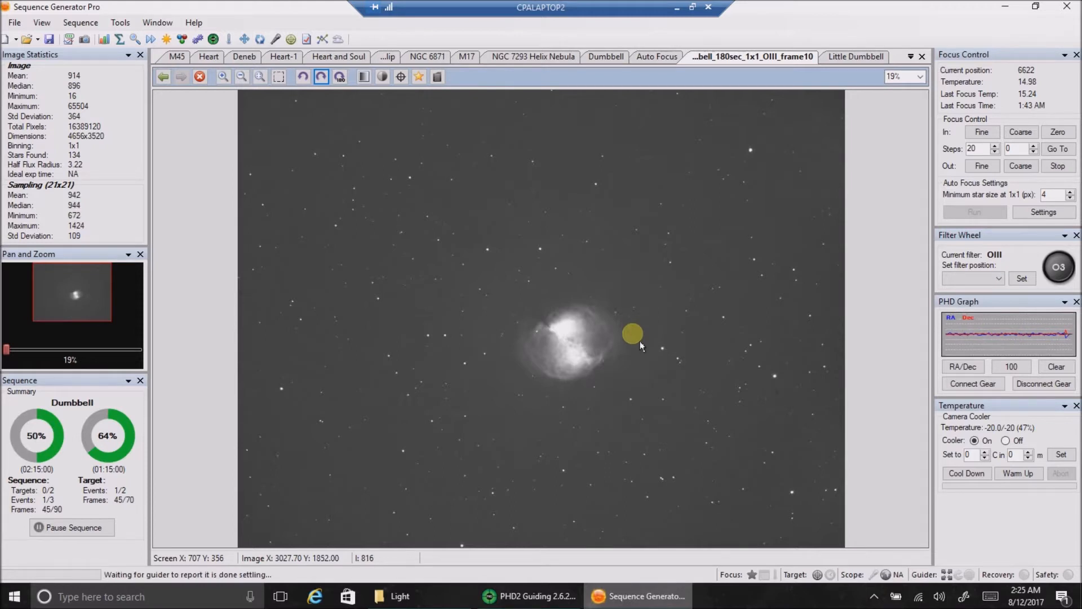
# Switch to PHD2 Guiding and clear the target scatter plot's guide points
pyautogui.click(528, 596)
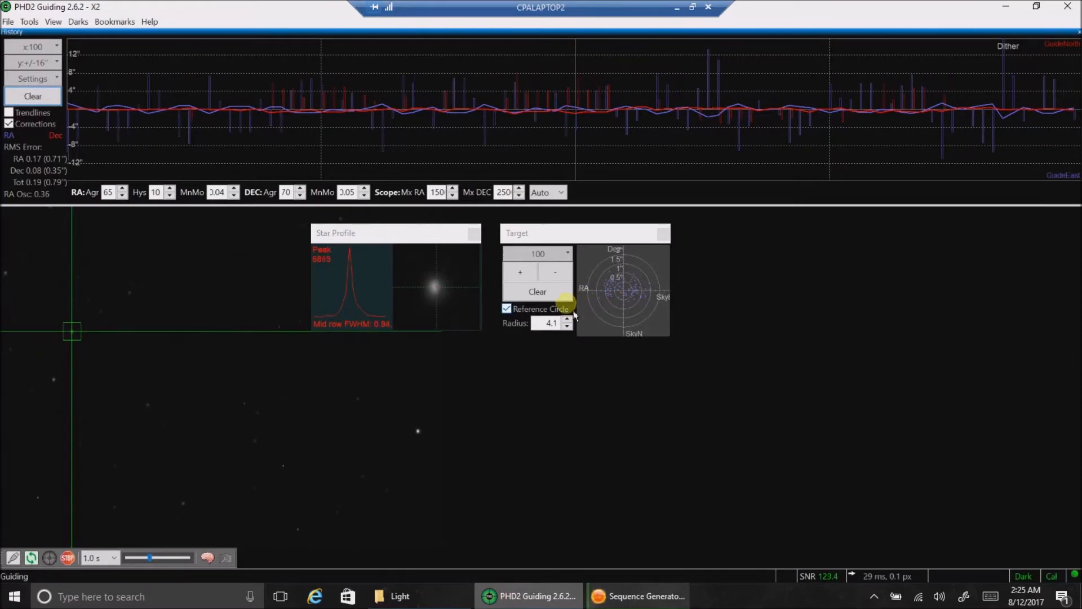
pyautogui.moveTo(158, 222)
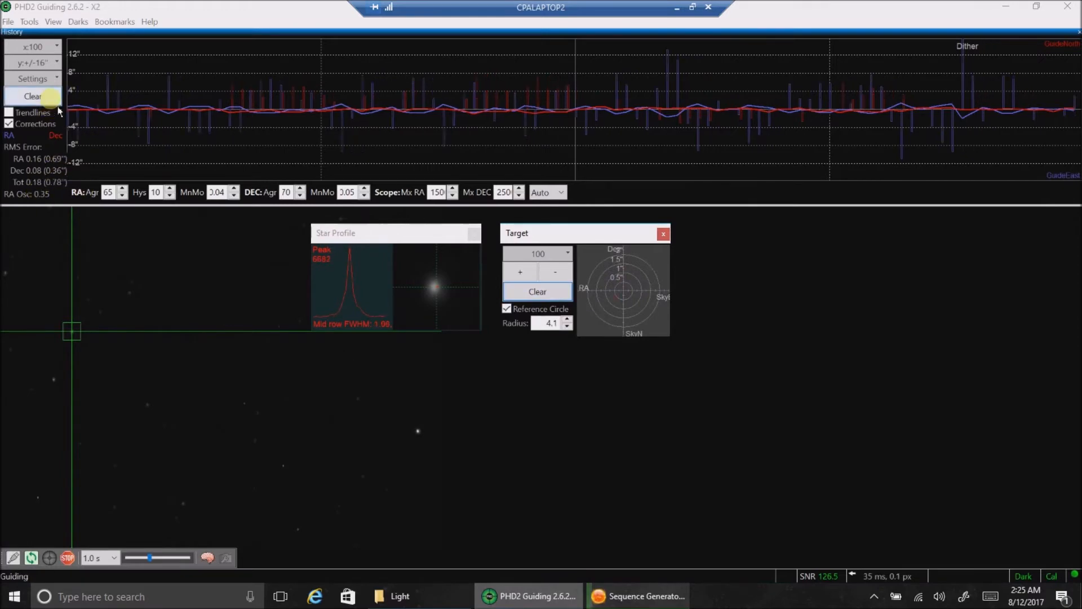
pyautogui.click(33, 96)
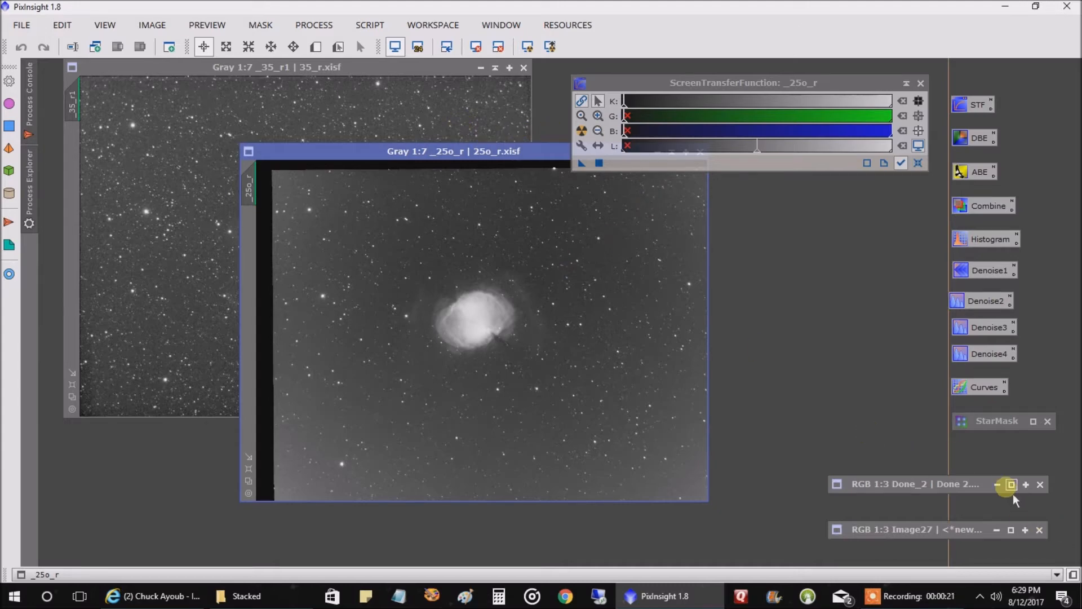
# Restore the minimized Done_2 bicolor image and zoom in on the nebula
pyautogui.click(1011, 483)
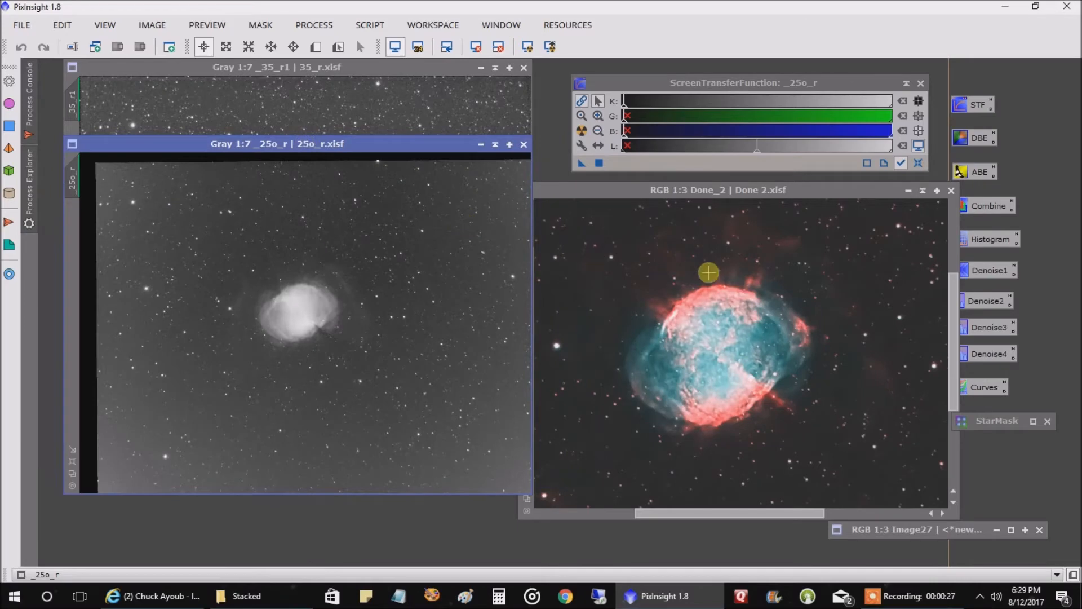
pyautogui.click(718, 190)
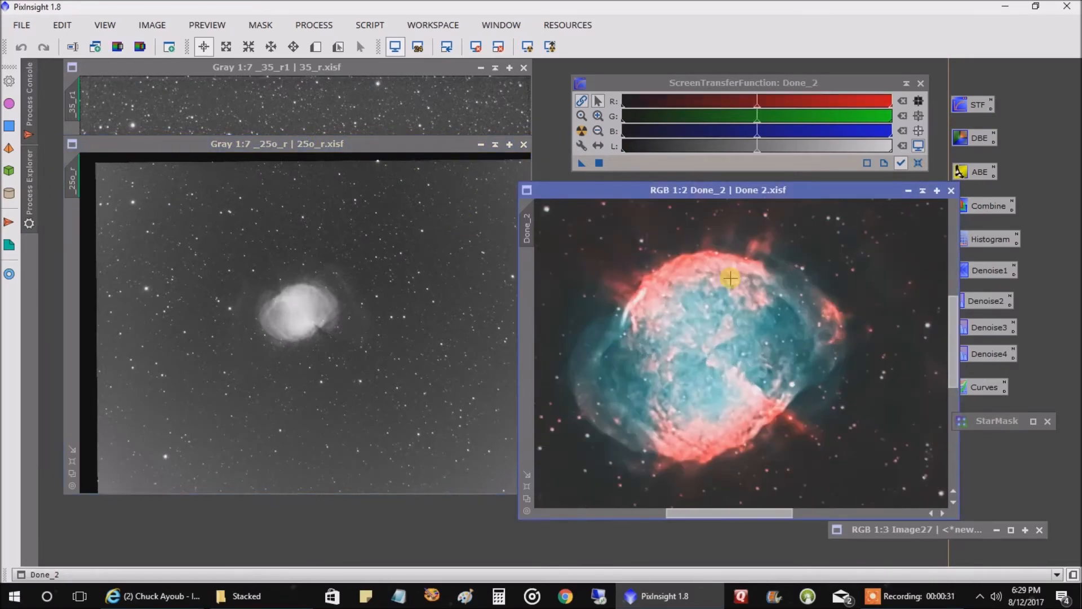
pyautogui.moveTo(726, 268)
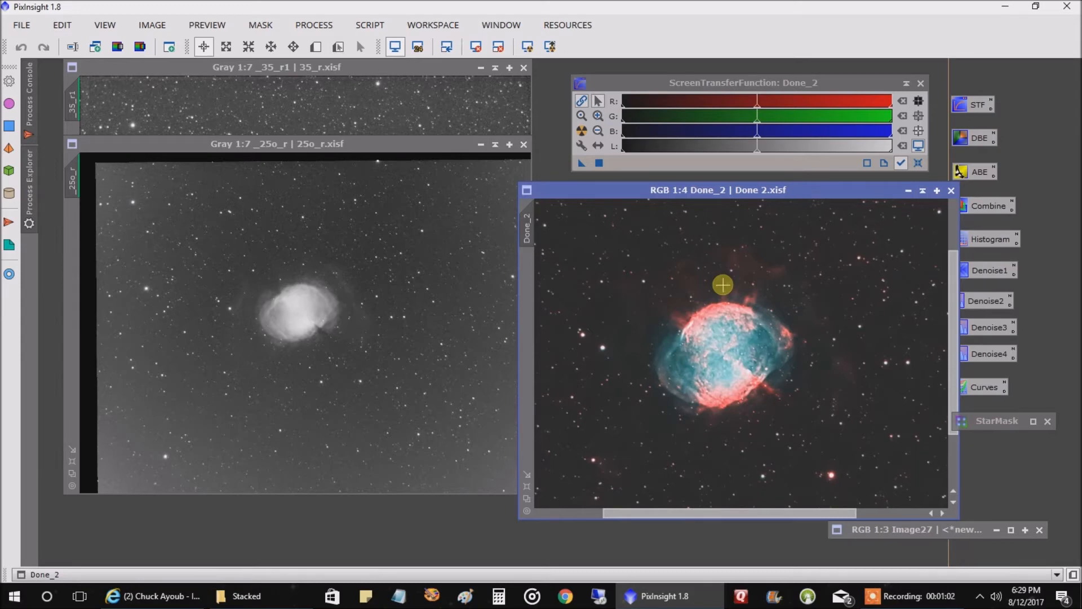
pyautogui.moveTo(763, 206)
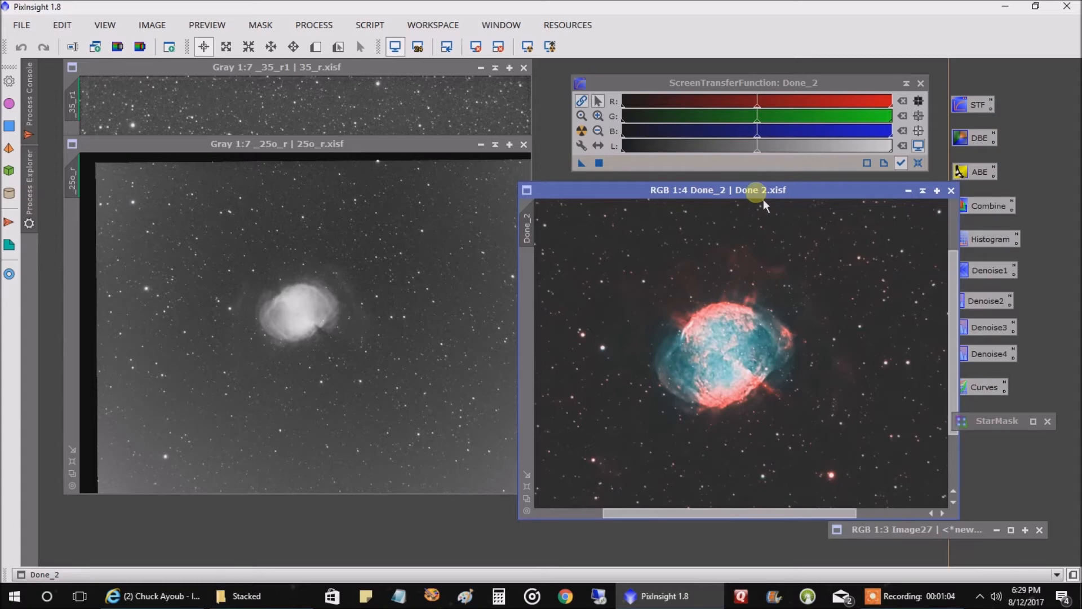
# Drag the Done_2 window right, clear of the grayscale frame
pyautogui.moveTo(756, 190); pyautogui.dragTo(793, 190)
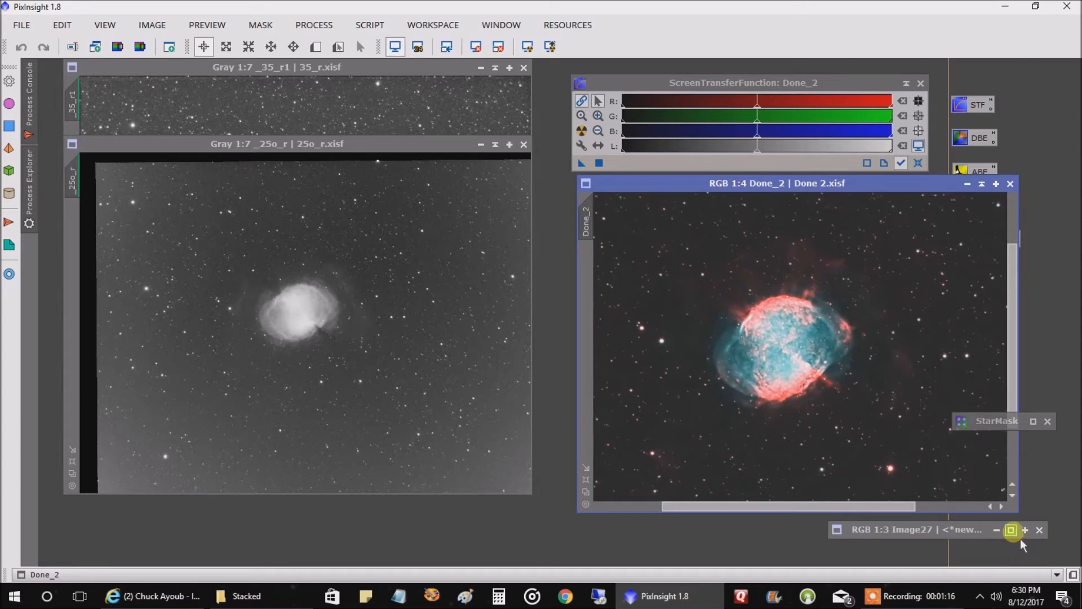
# Restore the minimized broadband RGB image Image27 beside Done_2
pyautogui.click(1011, 529)
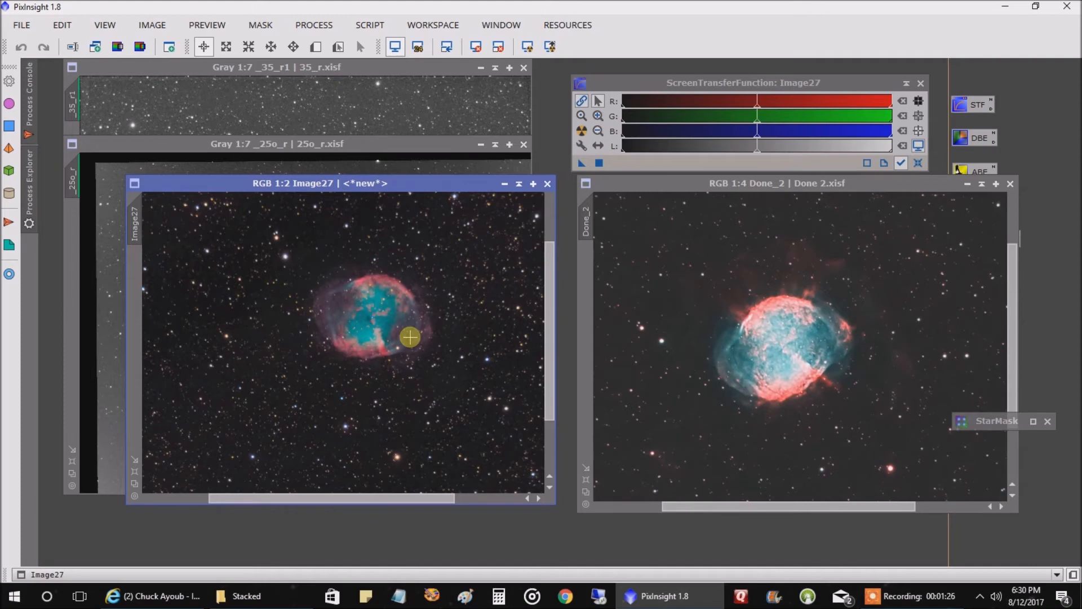
pyautogui.moveTo(834, 346)
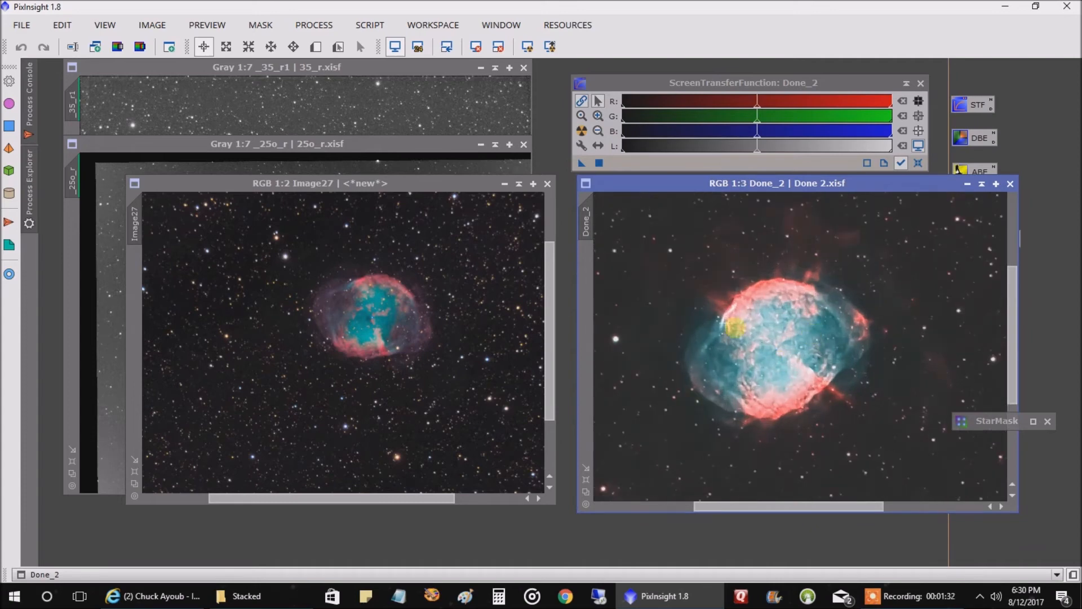
pyautogui.moveTo(430, 304)
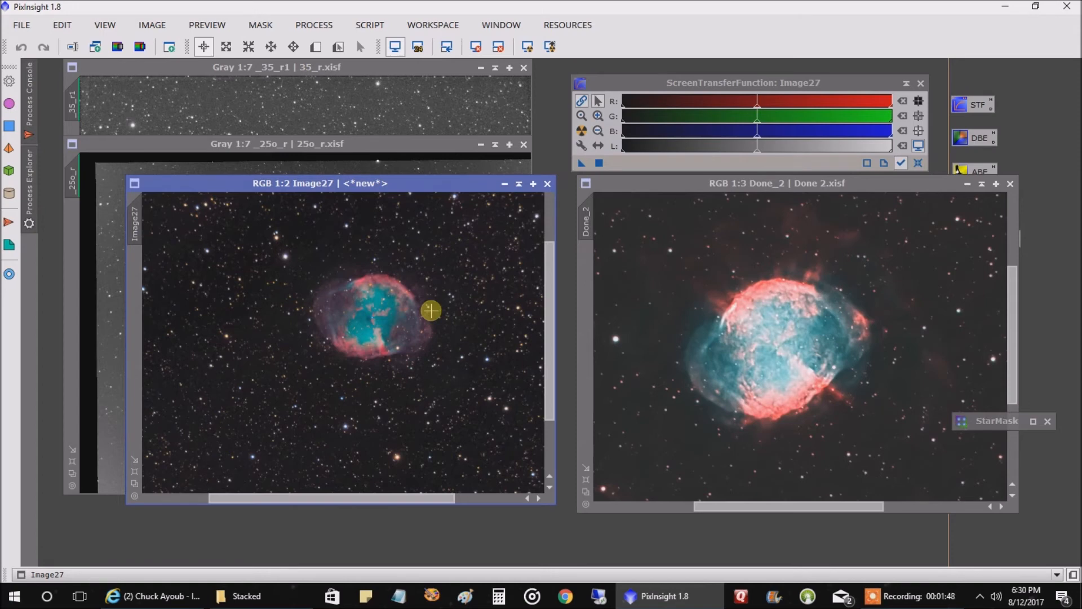
pyautogui.moveTo(832, 373)
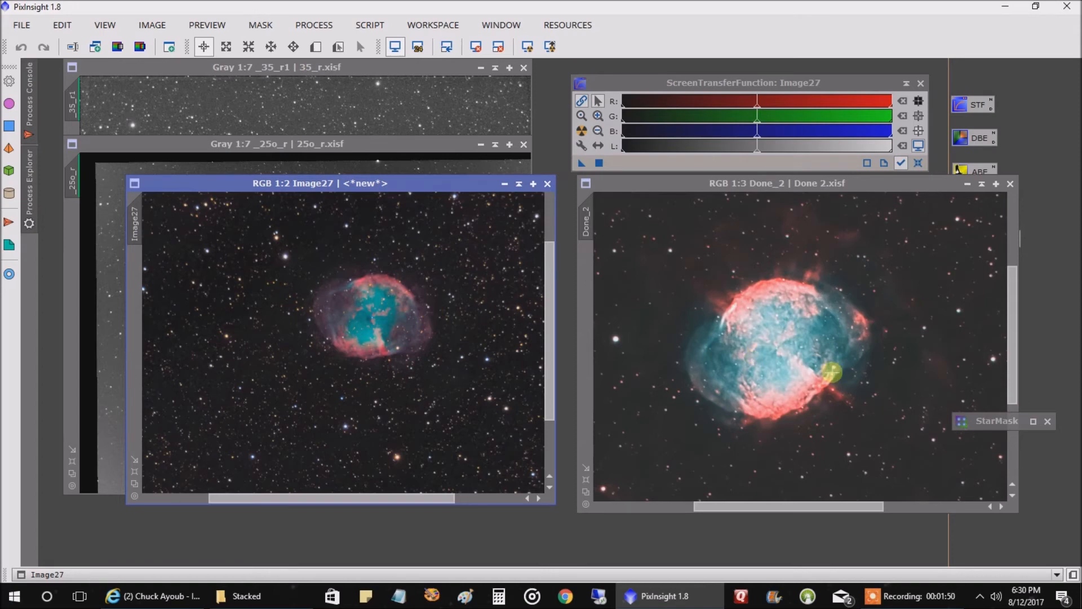